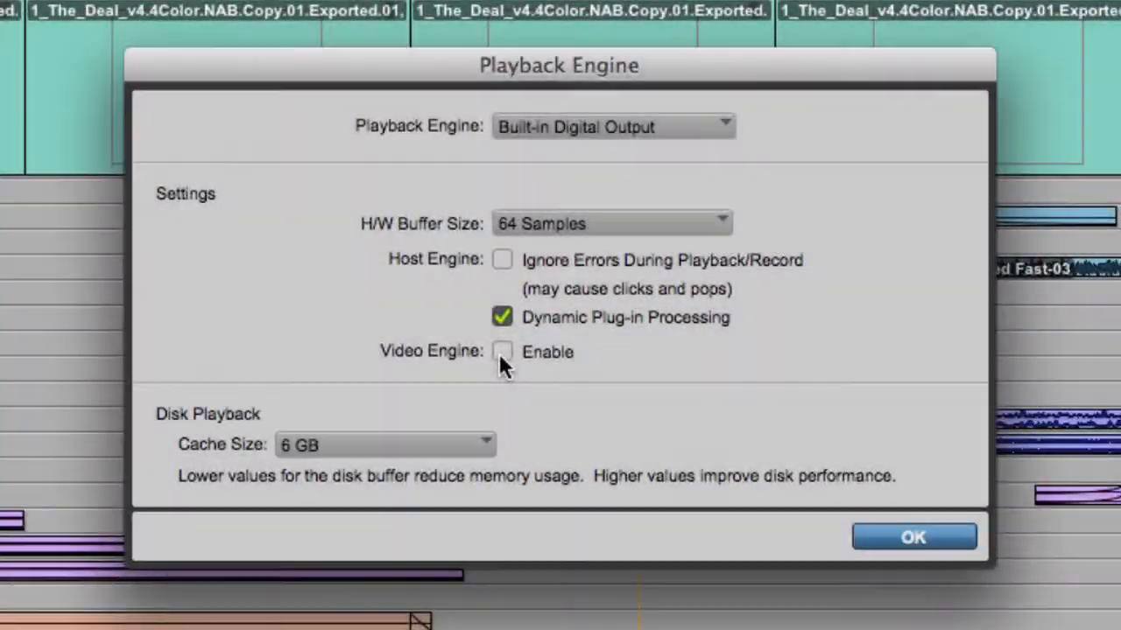
Step: Tick Video Engine Enable in the Playback Engine and confirm
click(914, 537)
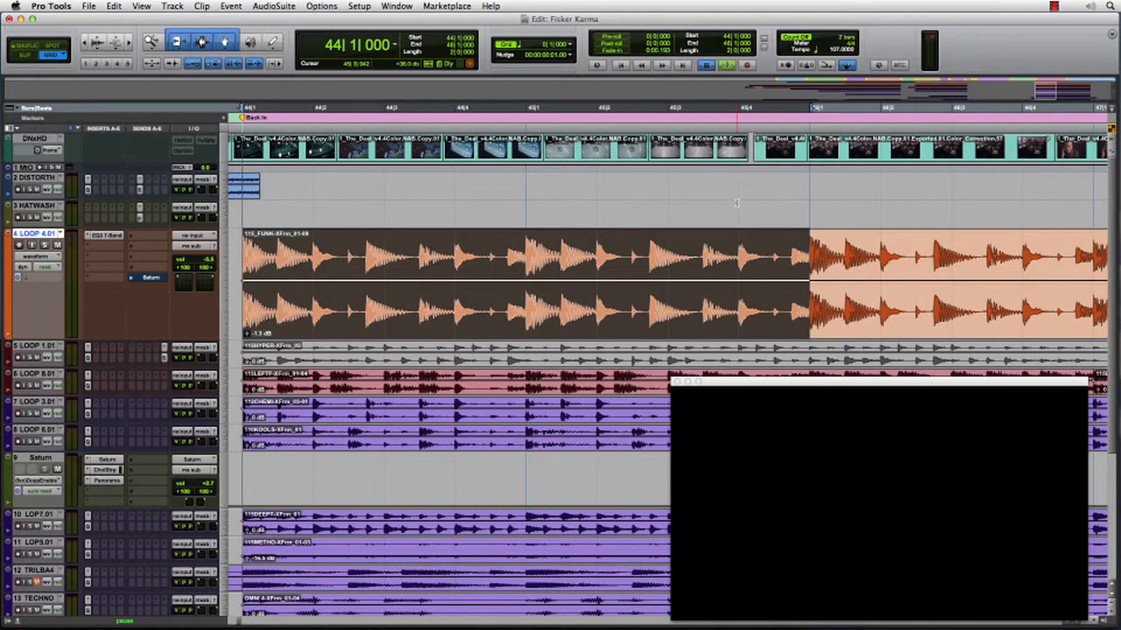
Step: Play the session to view the movie in the video window
click(620, 65)
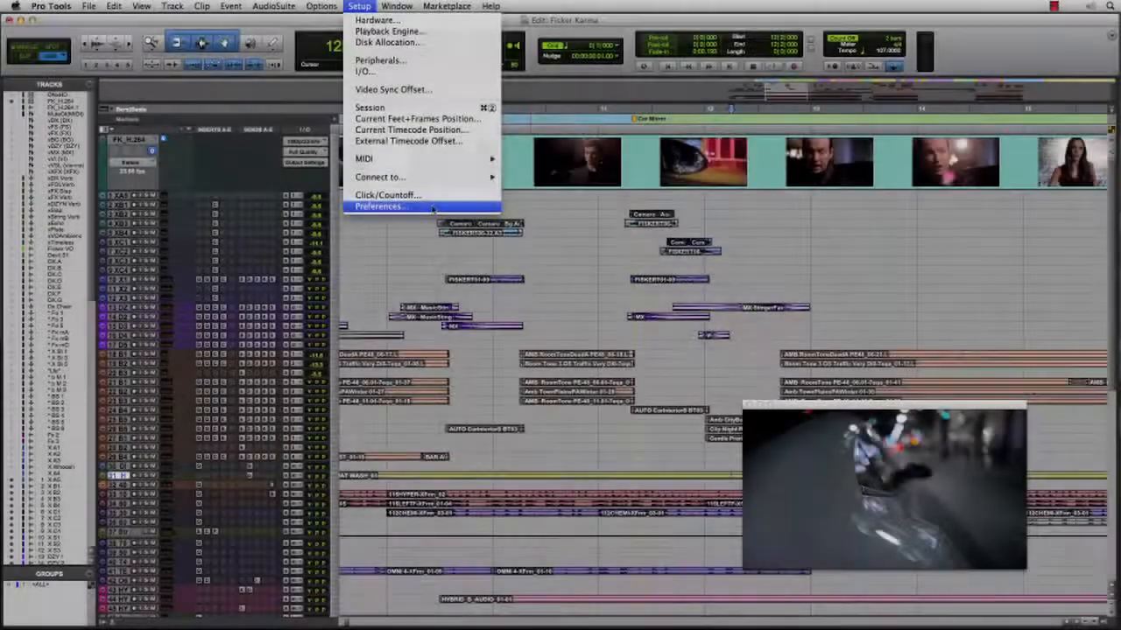
Step: Turn on Enable GPU under the Video preferences and confirm with OK
click(378, 206)
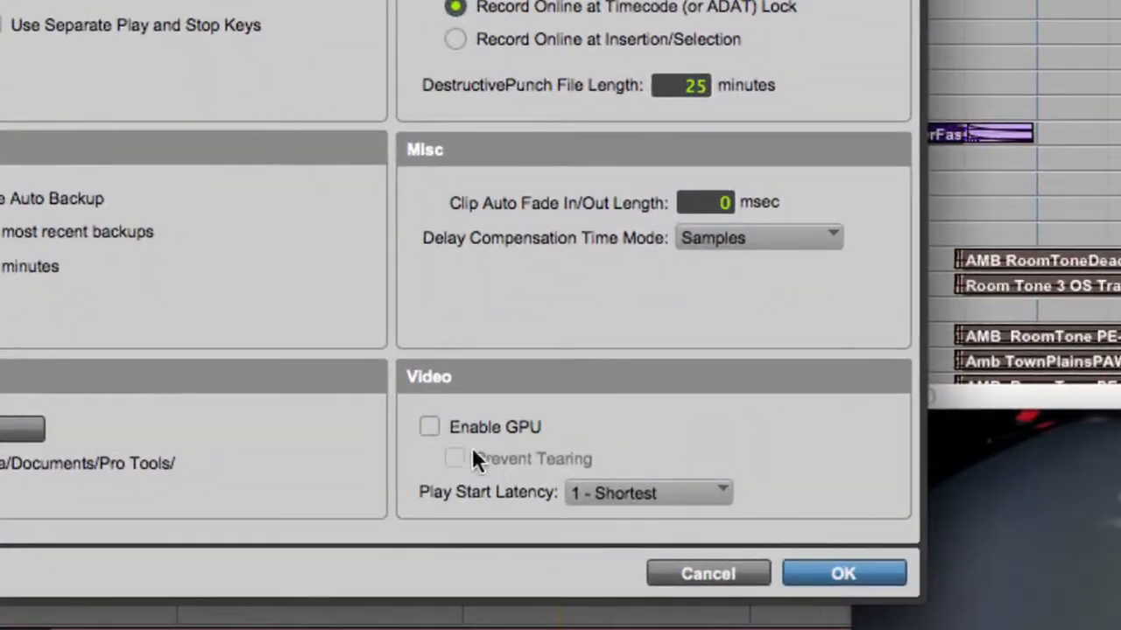
click(429, 427)
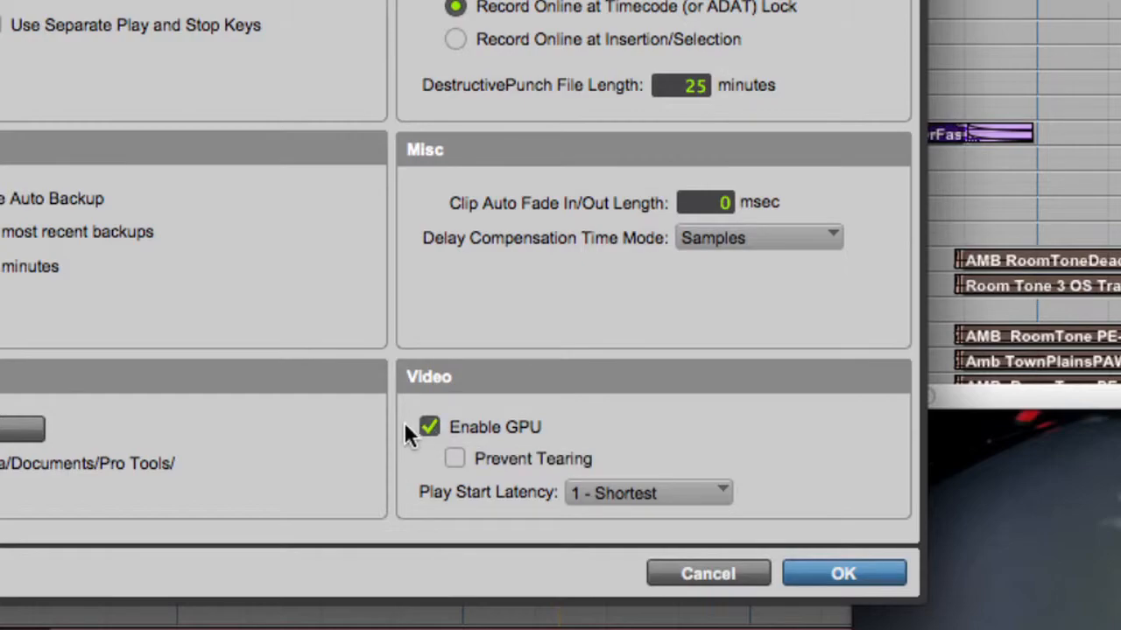
mouse_move(456, 473)
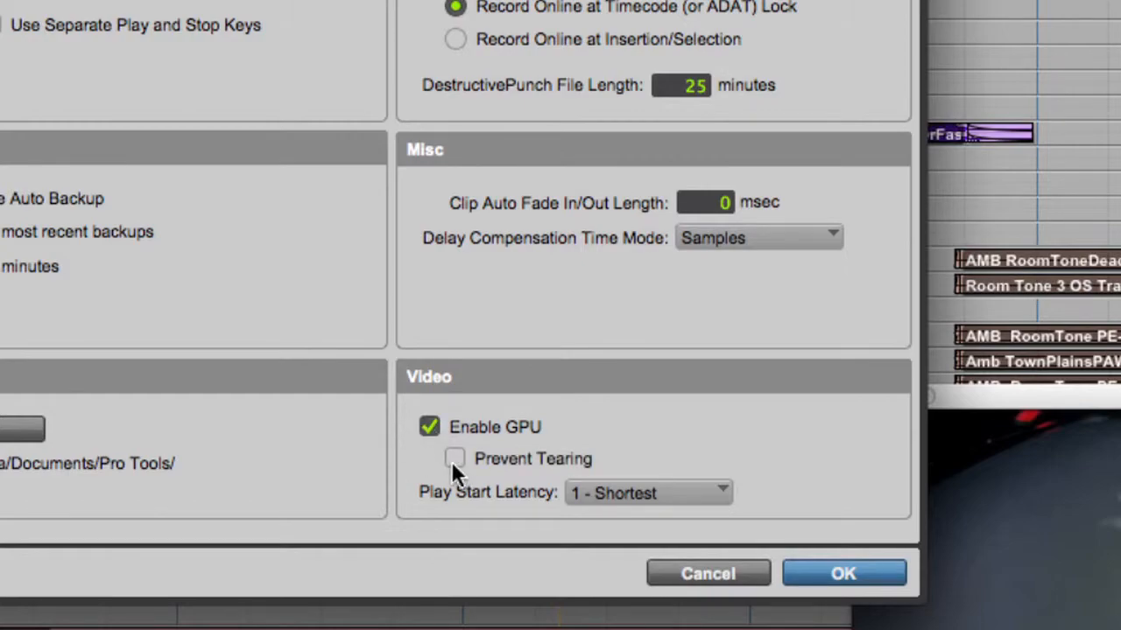
click(843, 573)
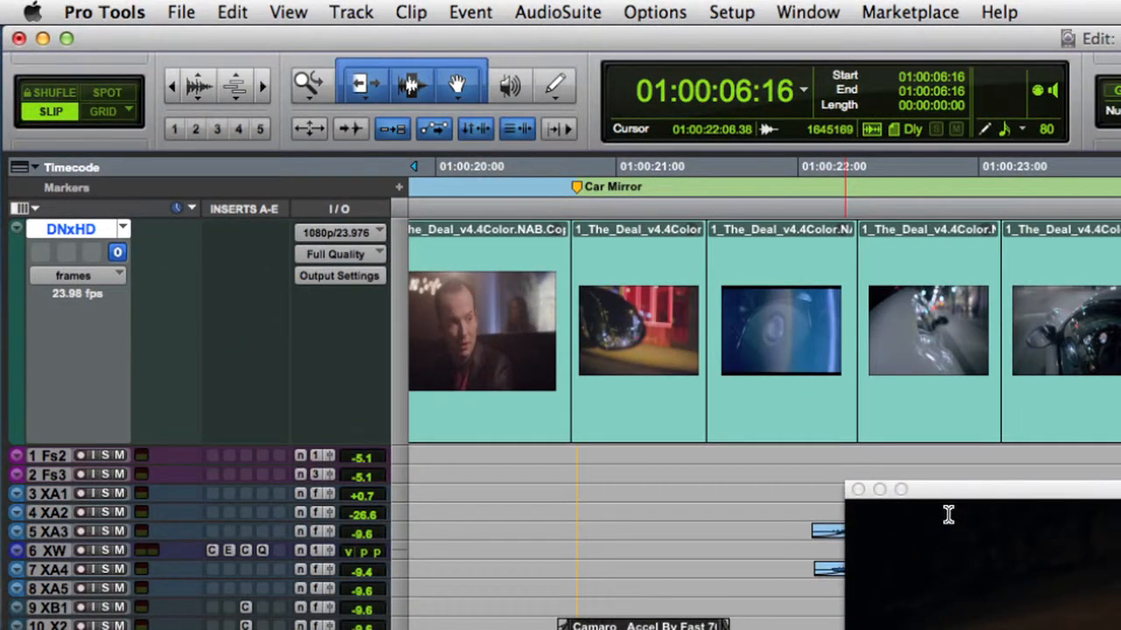
Step: Check the video track's 1080p/23.976 format and Full Quality settings
click(340, 232)
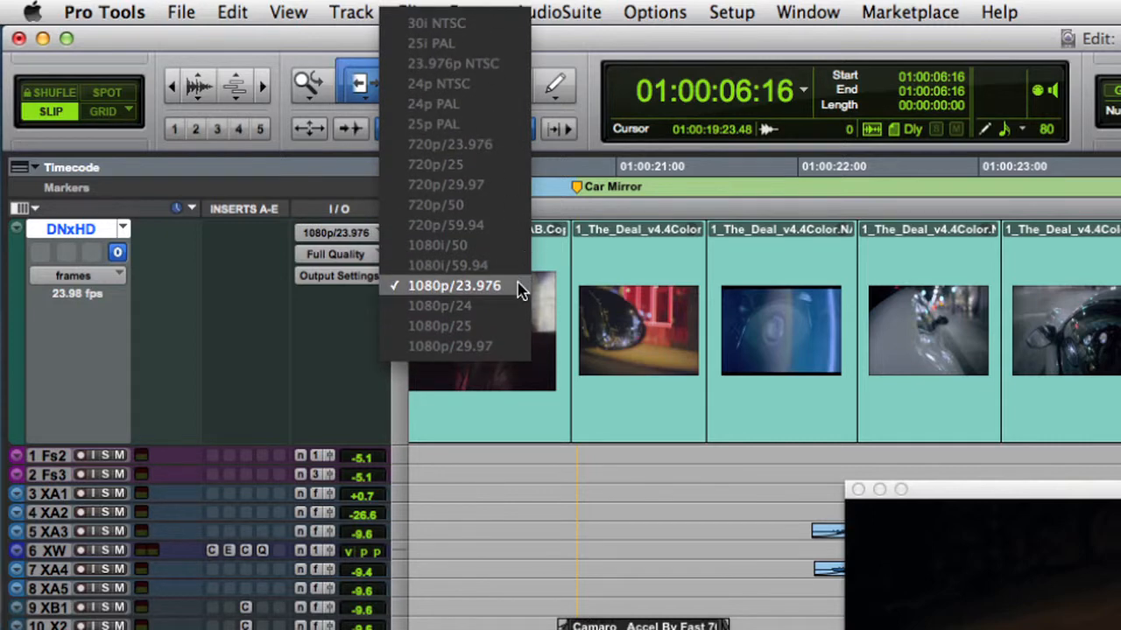
click(335, 254)
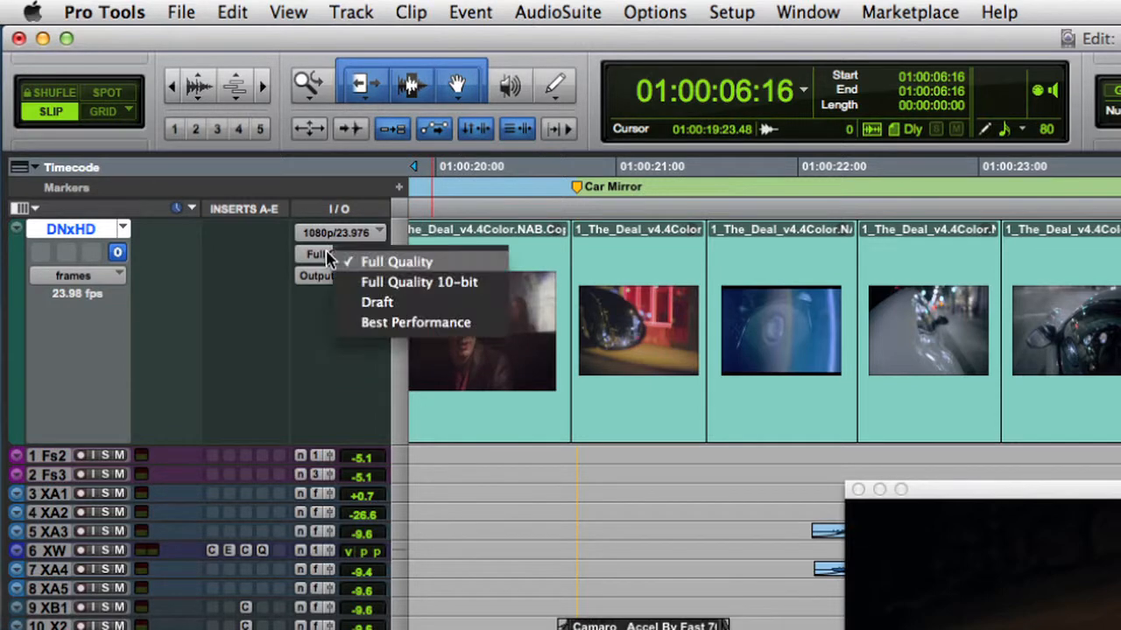
mouse_move(491, 282)
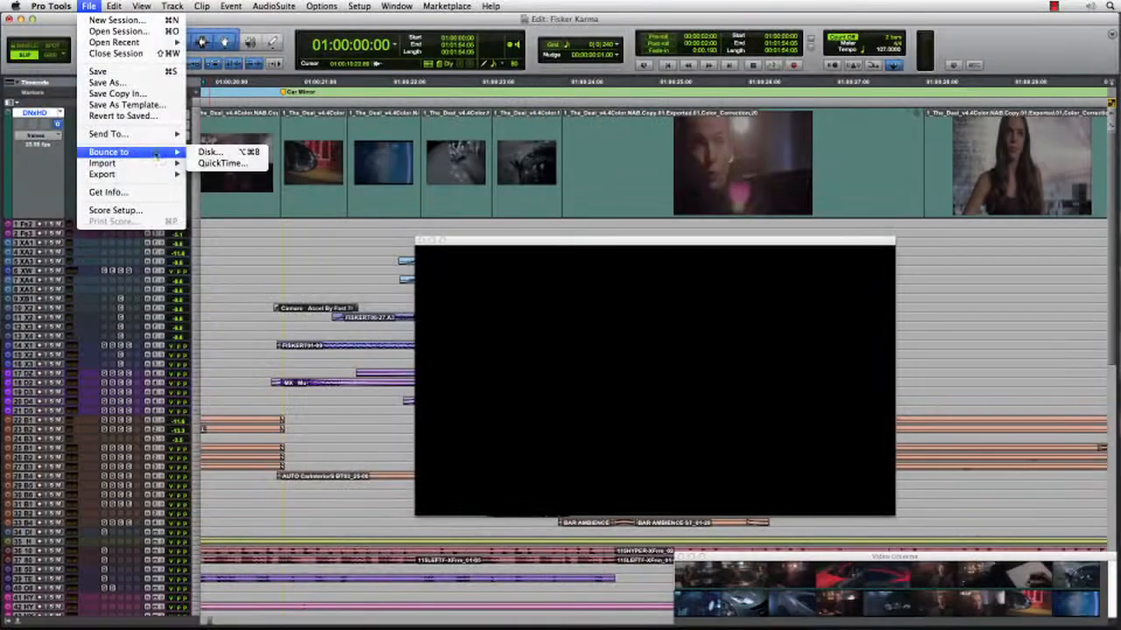
Step: Bounce the session to a QuickTime movie named FK with video included
click(222, 163)
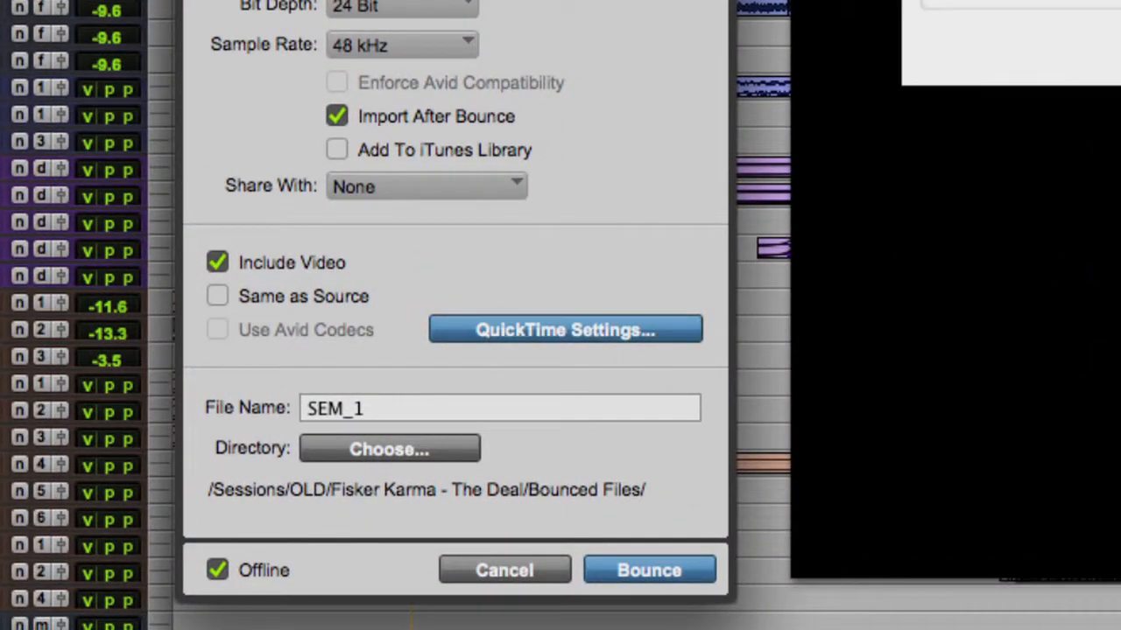
click(565, 329)
text(FK)
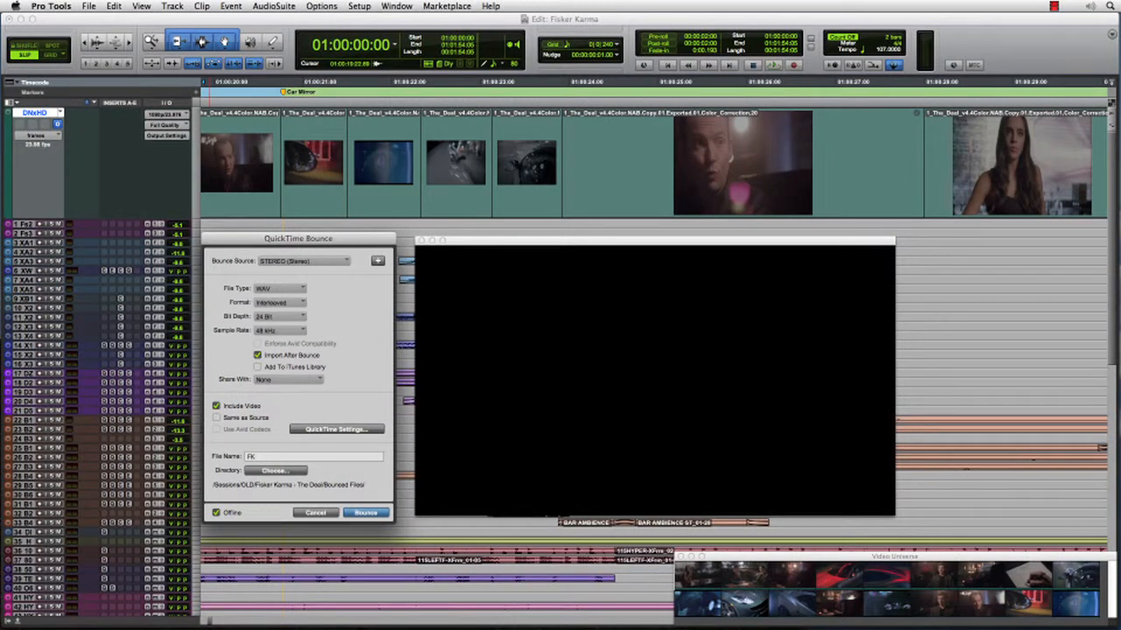
click(365, 512)
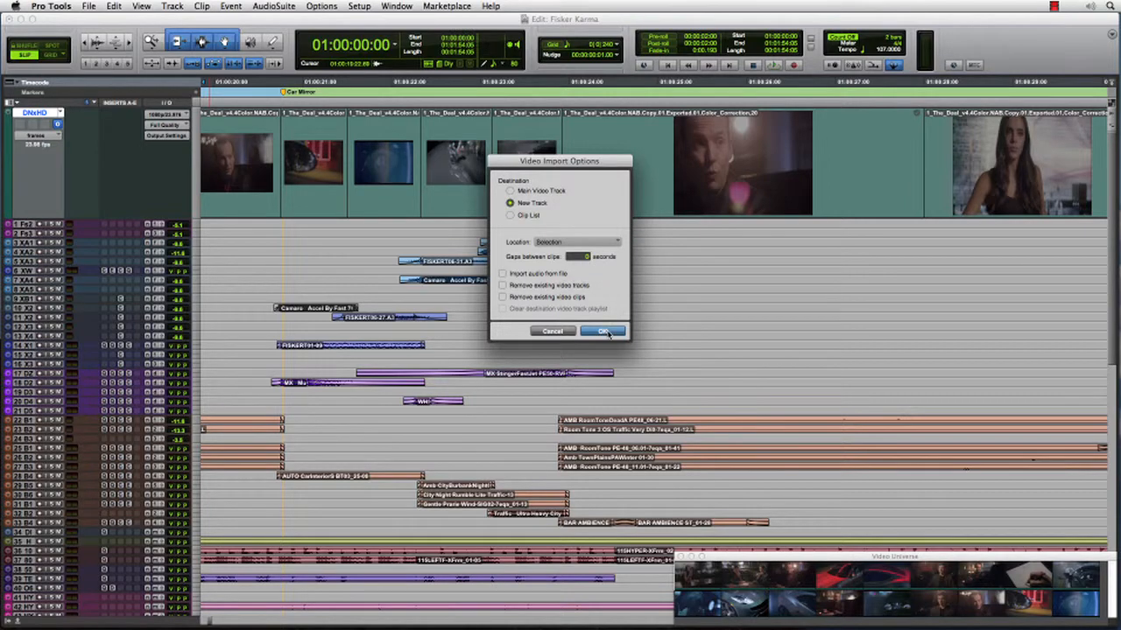
Step: Import the FK bounce as a new video track
click(603, 331)
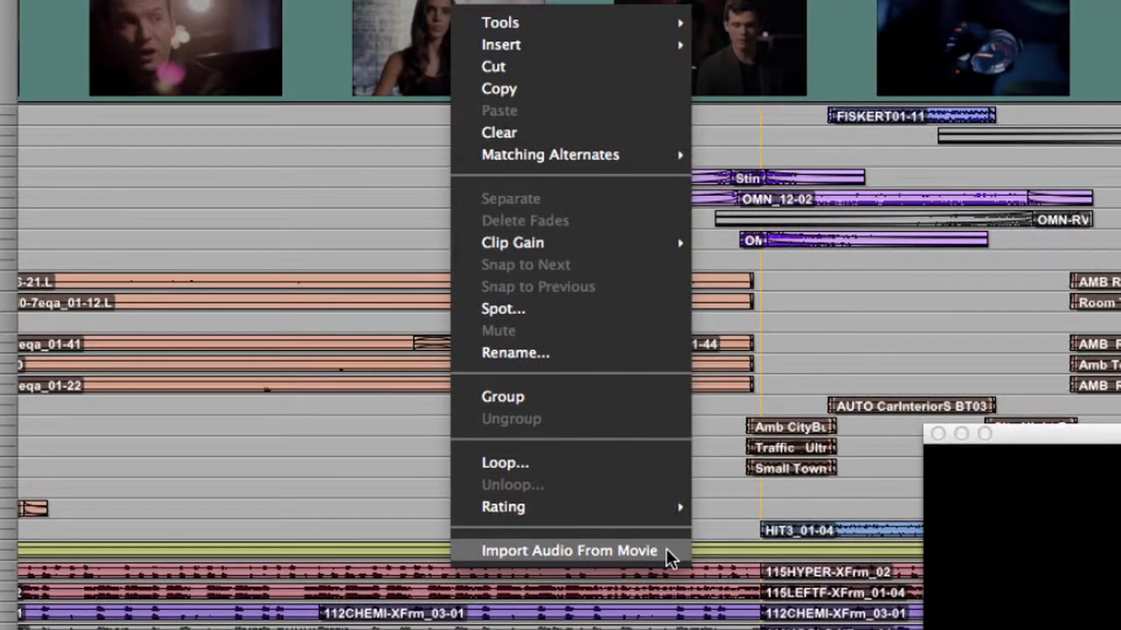
Step: Import the movie's audio onto a new audio track
click(569, 551)
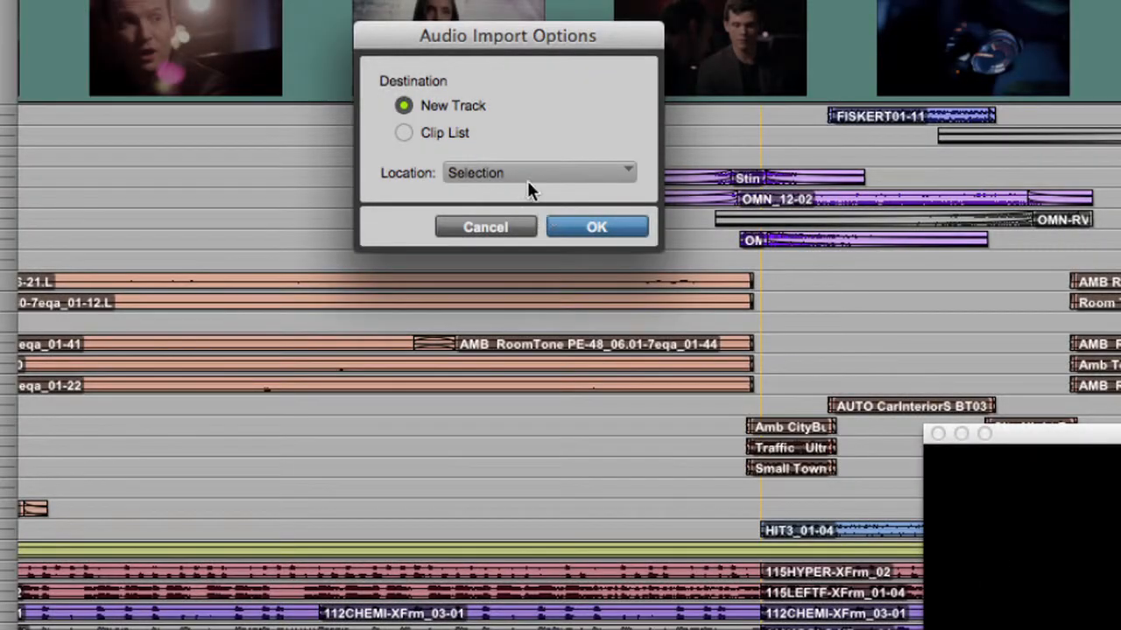
click(597, 227)
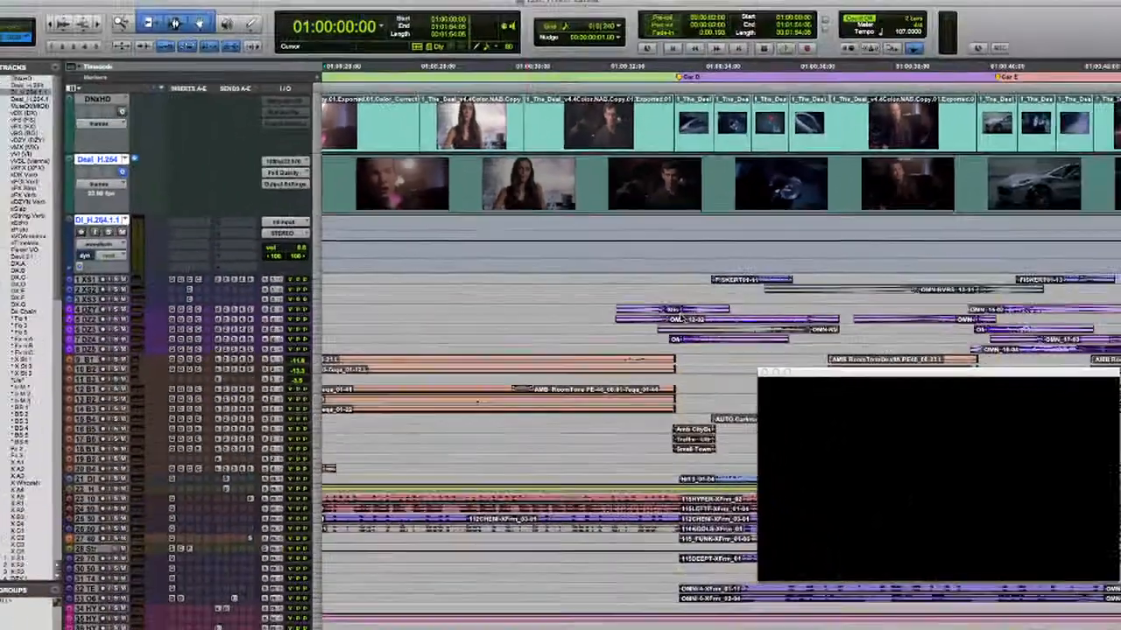